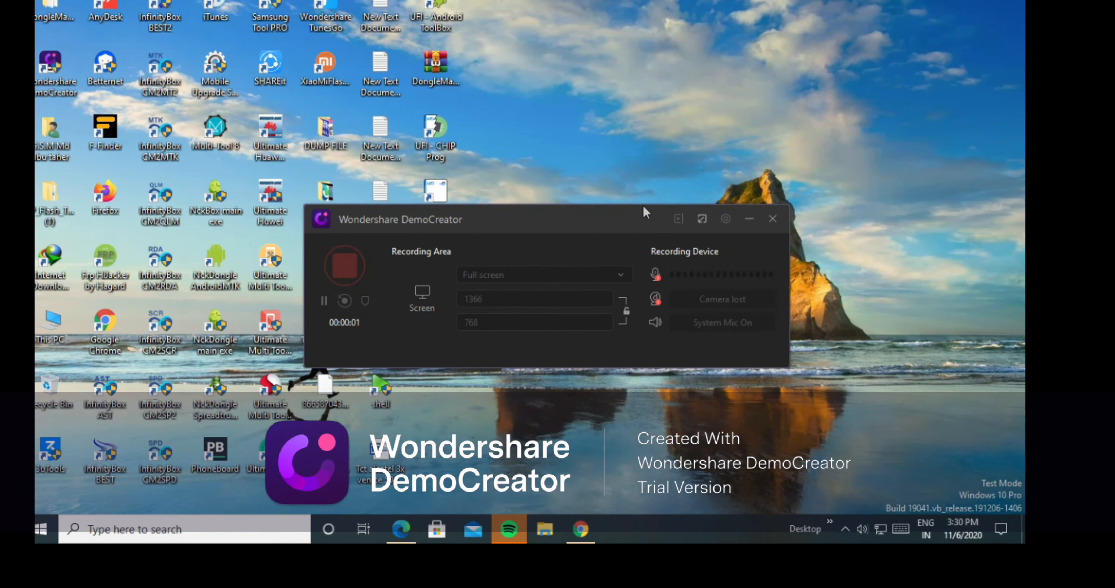
pyautogui.moveTo(738, 241)
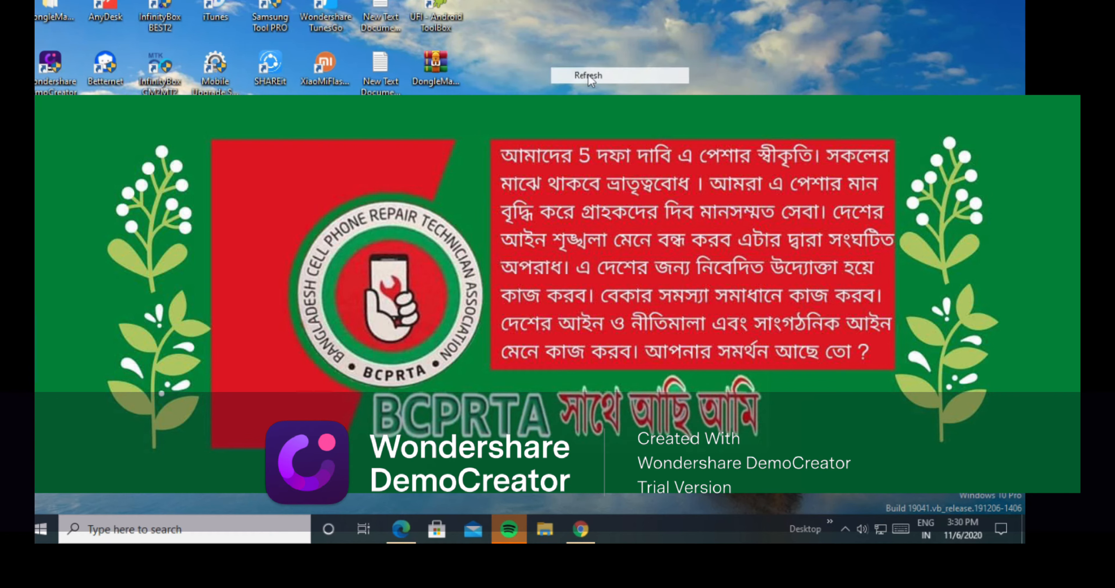
# Refresh the Windows desktop twice from the right-click context menu.
pyautogui.click(588, 74)
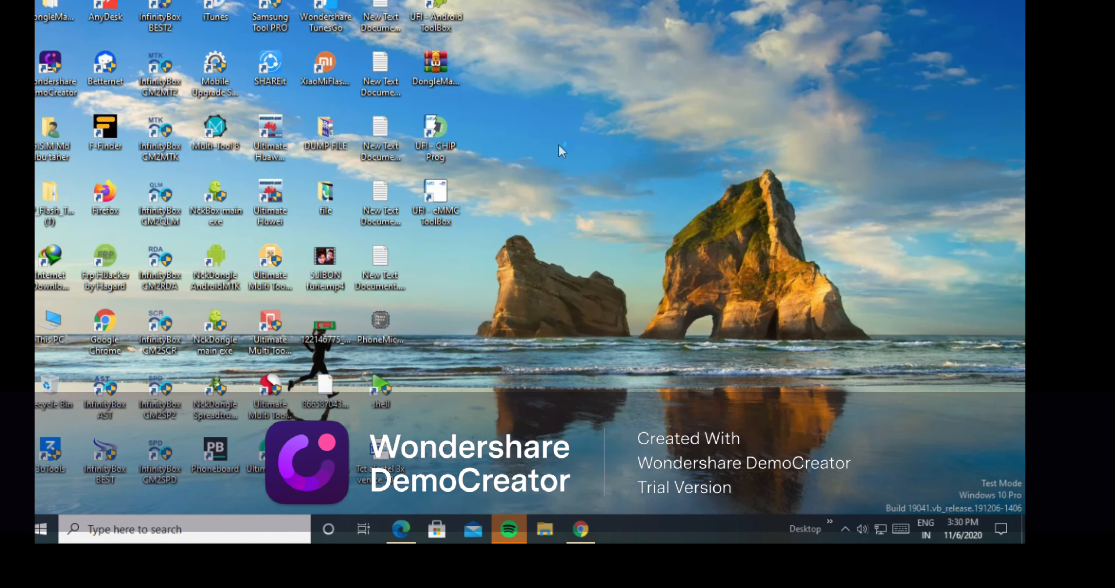
pyautogui.rightClick(562, 150)
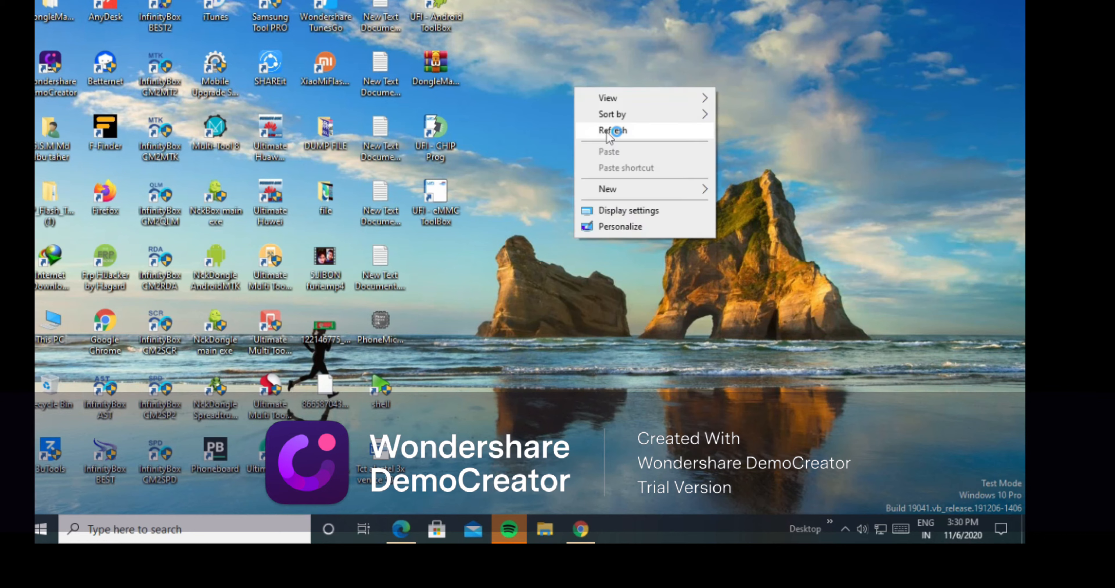
pyautogui.click(613, 130)
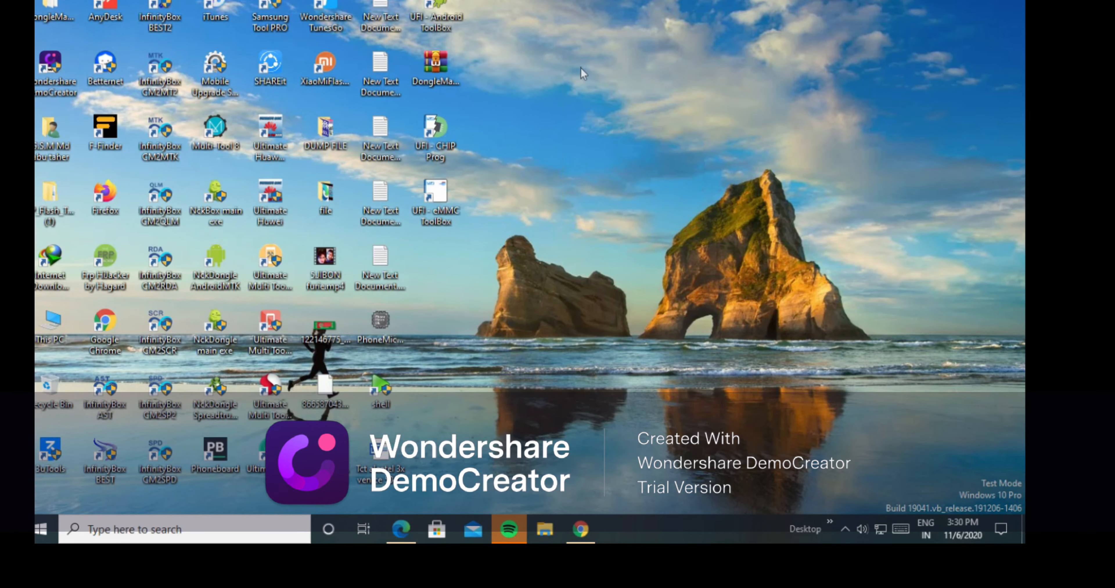
pyautogui.rightClick(579, 73)
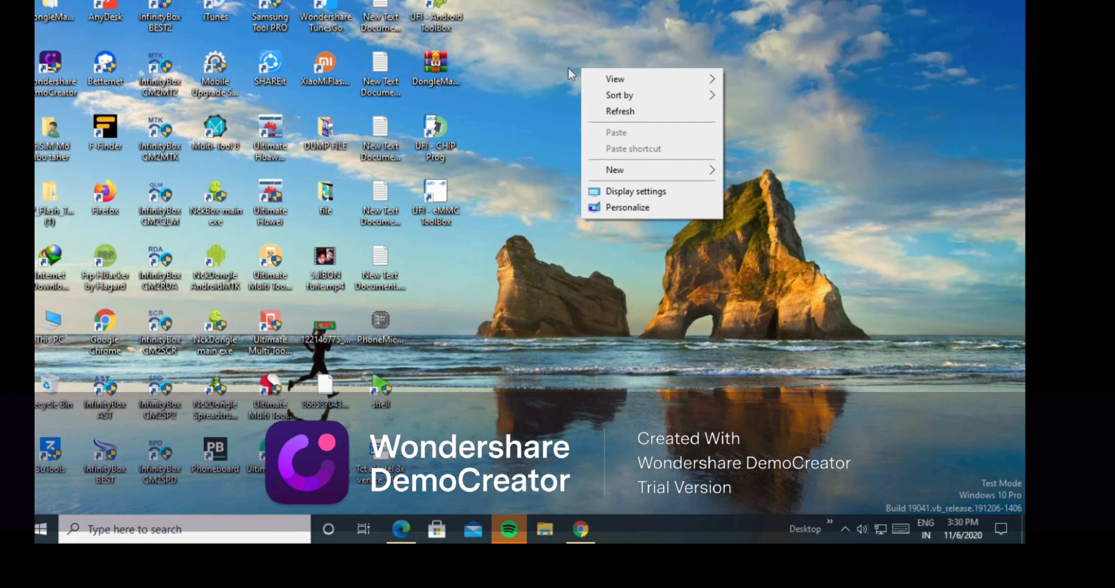
pyautogui.click(587, 114)
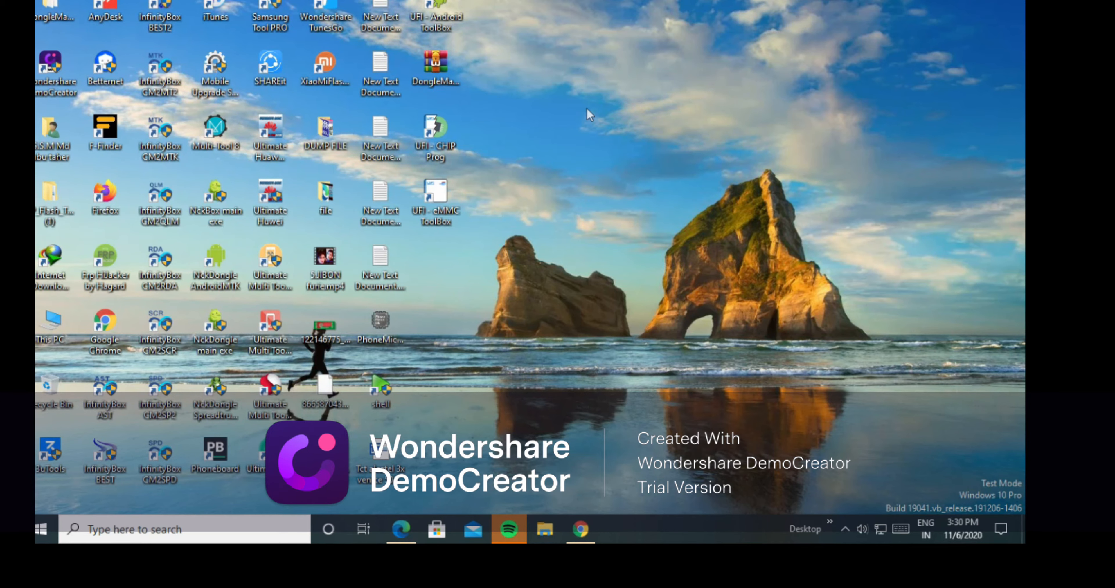
pyautogui.moveTo(576, 114)
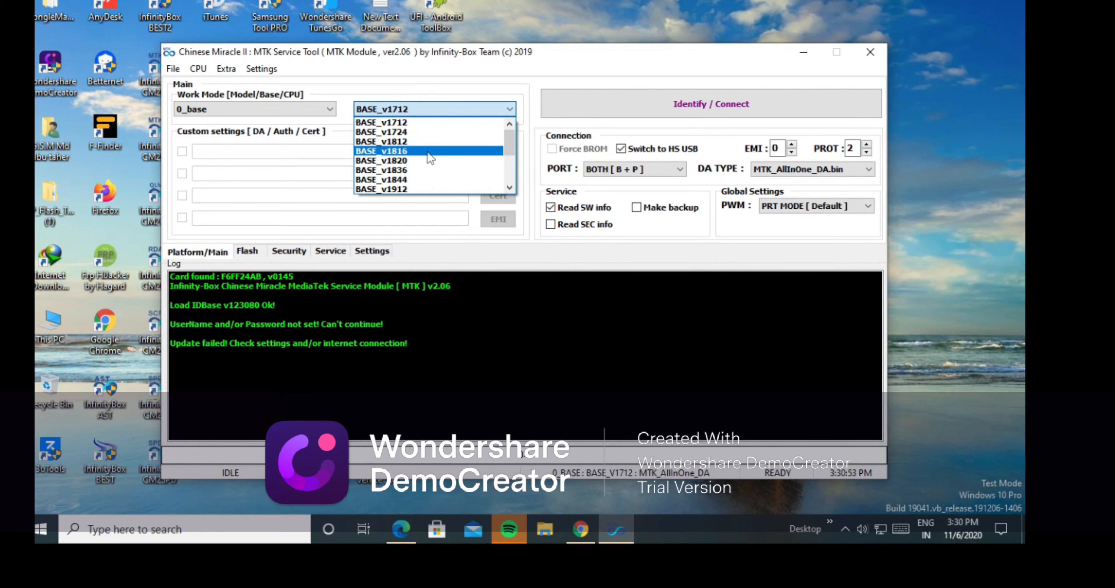
# Select base BASE_v1816 and identify the connected Walton PRIMO_NH4 (MT6580).
pyautogui.click(380, 150)
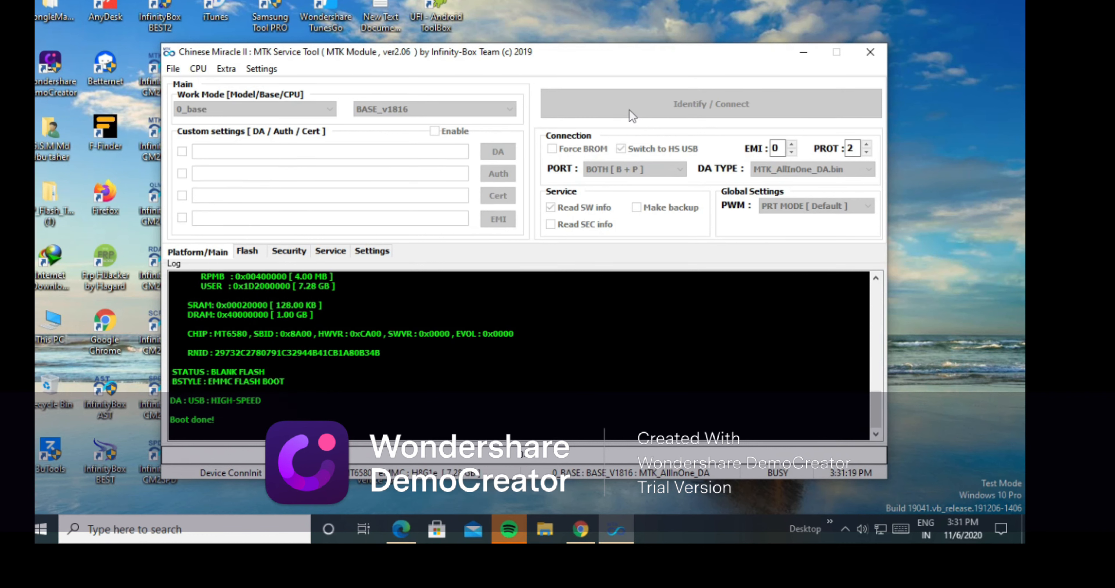
pyautogui.click(710, 104)
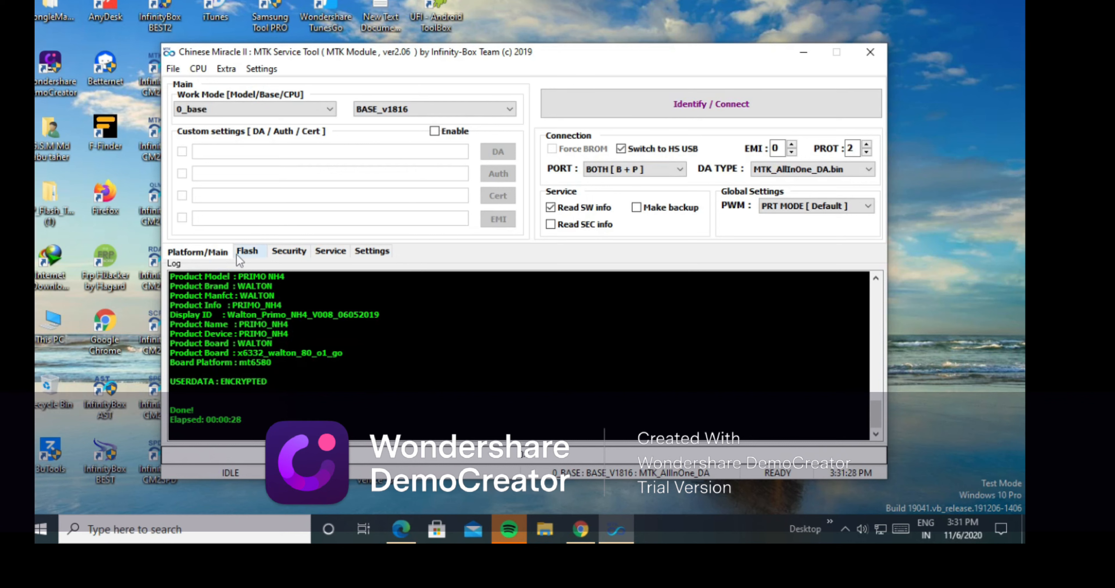
# In Service functions choose FULL FACTORY (FORCED + FRP) and start Reset Settings / Format FS.
pyautogui.click(330, 251)
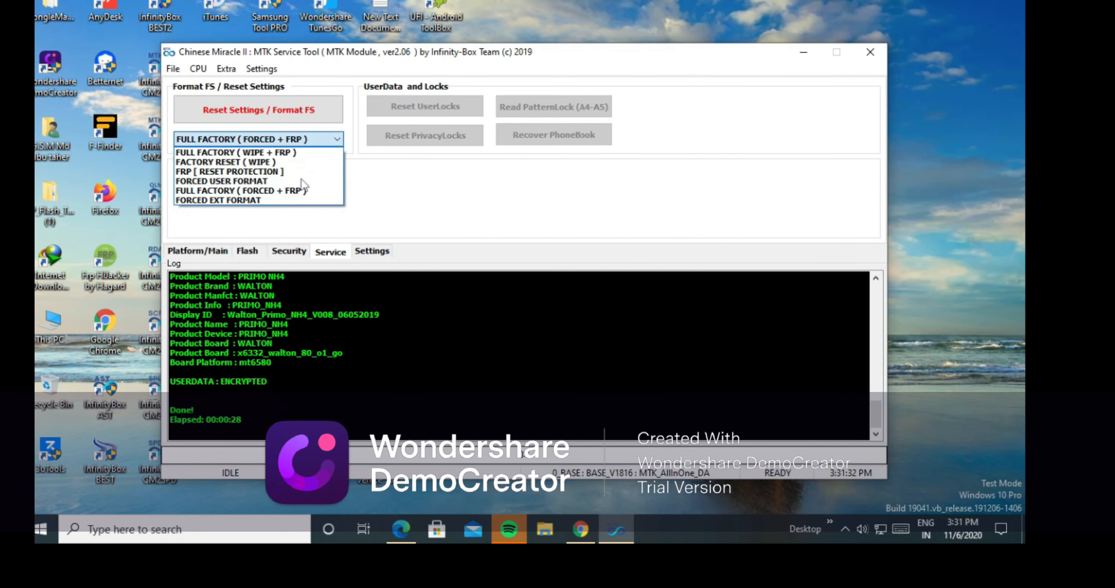
pyautogui.moveTo(257, 152)
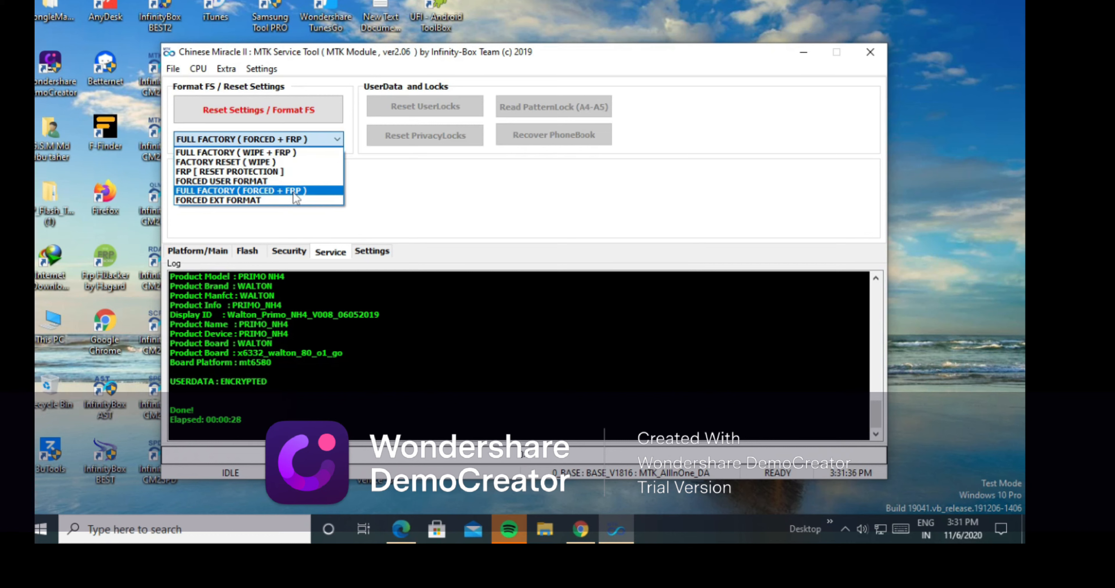
pyautogui.click(257, 190)
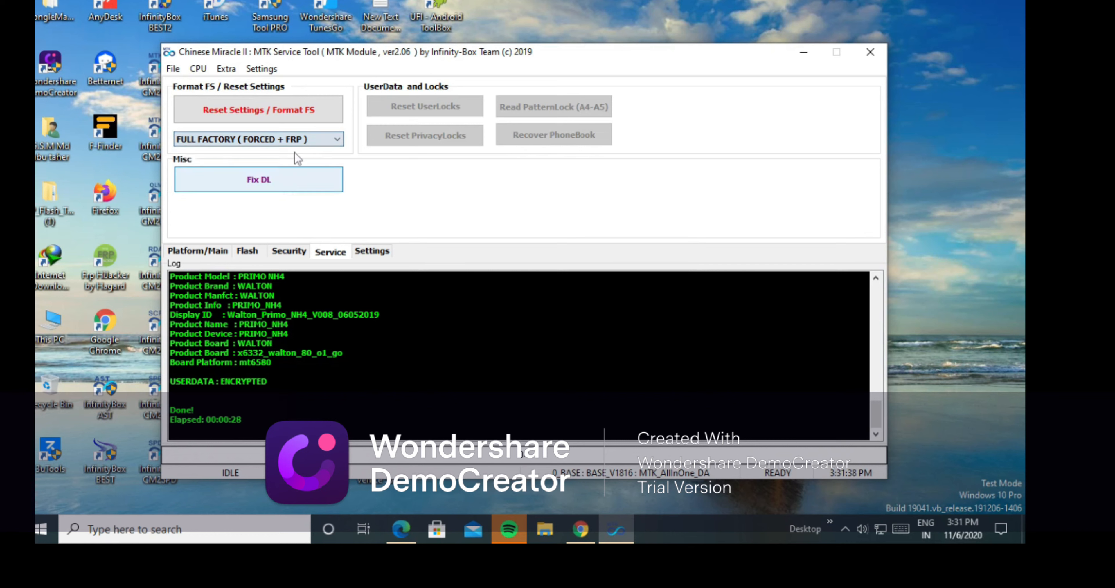
pyautogui.click(257, 110)
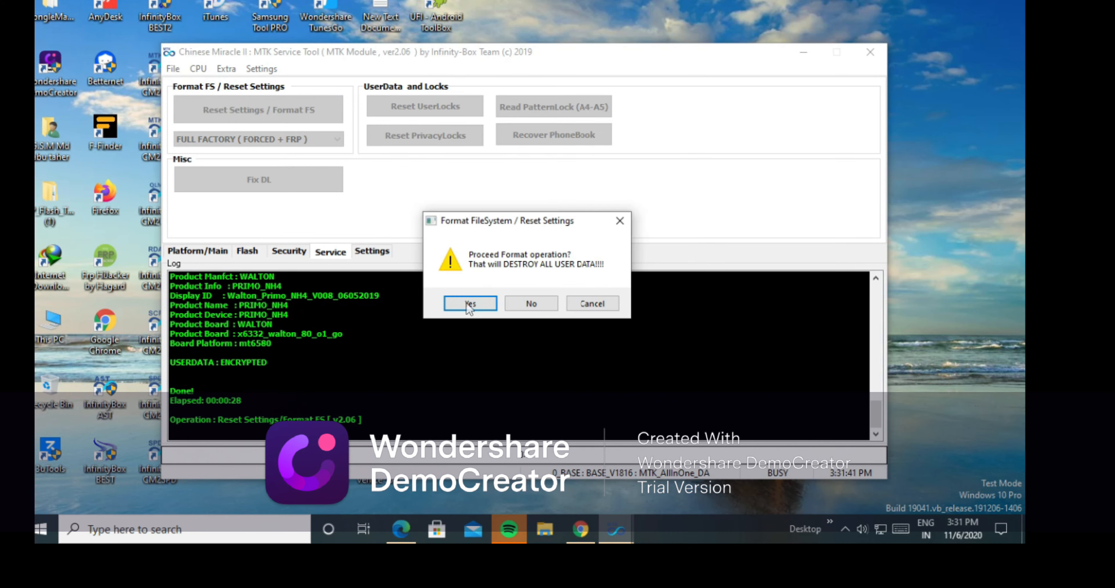
# Confirm the Format FileSystem warning so userdata, cache and reset protection are wiped.
pyautogui.click(469, 303)
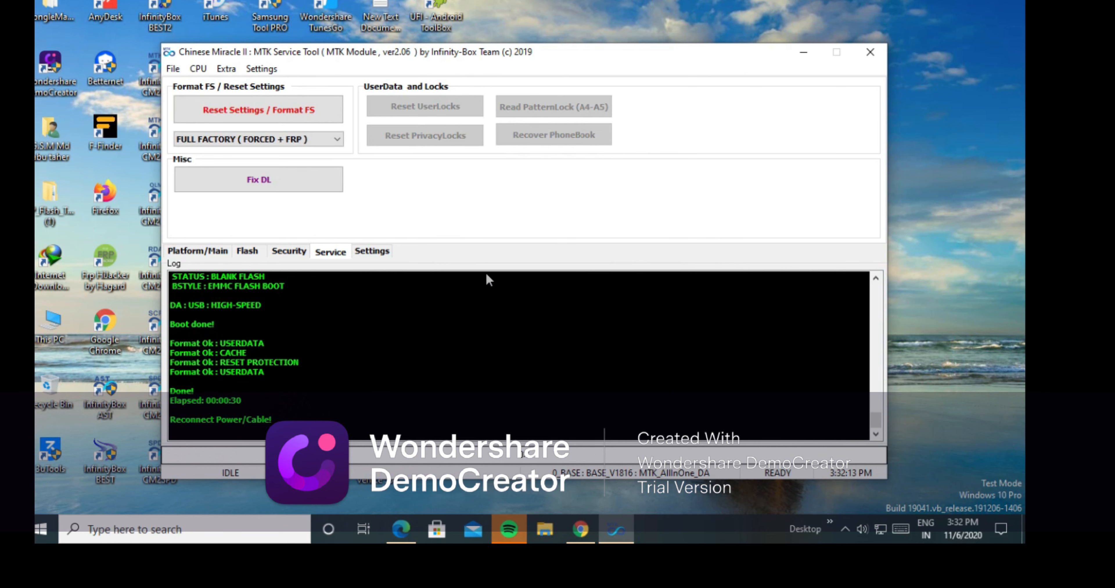
pyautogui.moveTo(405, 411)
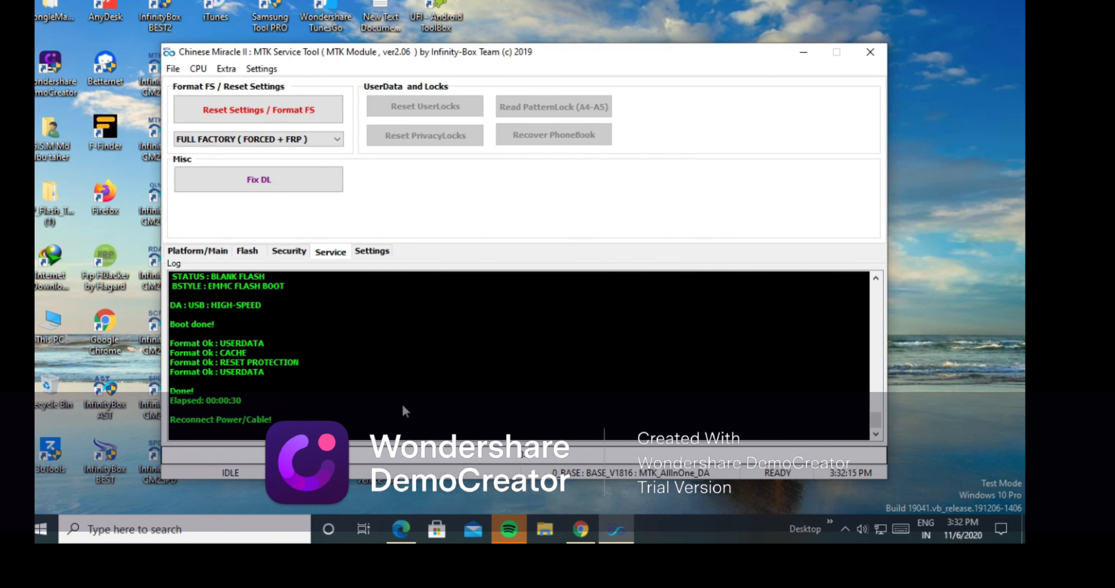
pyautogui.moveTo(229, 393)
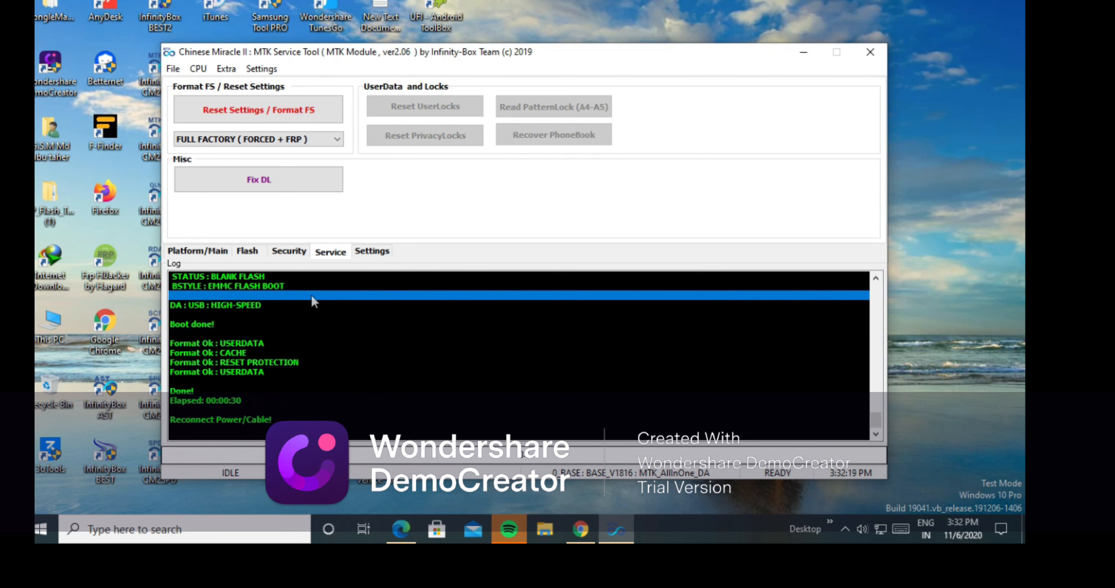
pyautogui.moveTo(295, 380)
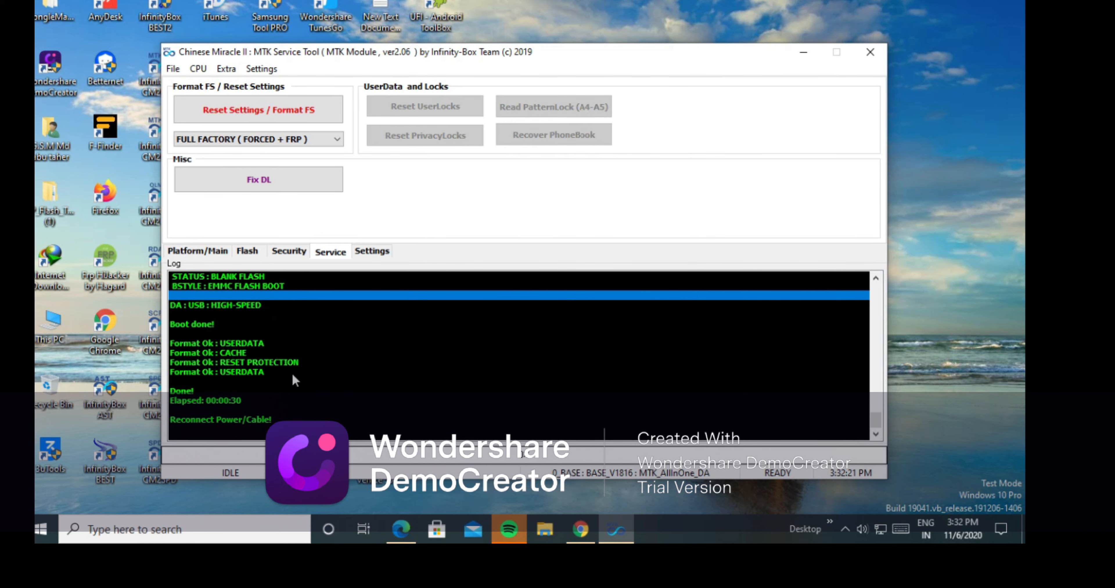